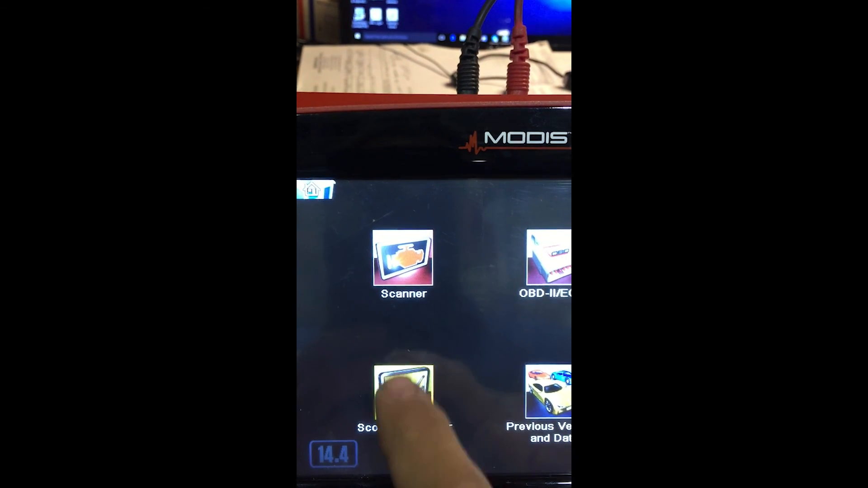
- Enter the scope section from the home menu to reach the pressure and vacuum transducer list
click(403, 388)
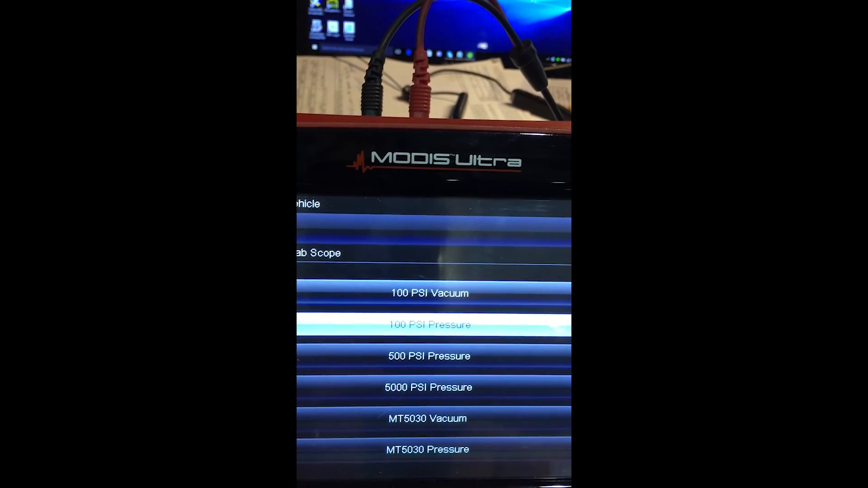
- Select the 100 PSI Pressure transducer to bring up the 'calibrate this probe?' prompt
click(429, 324)
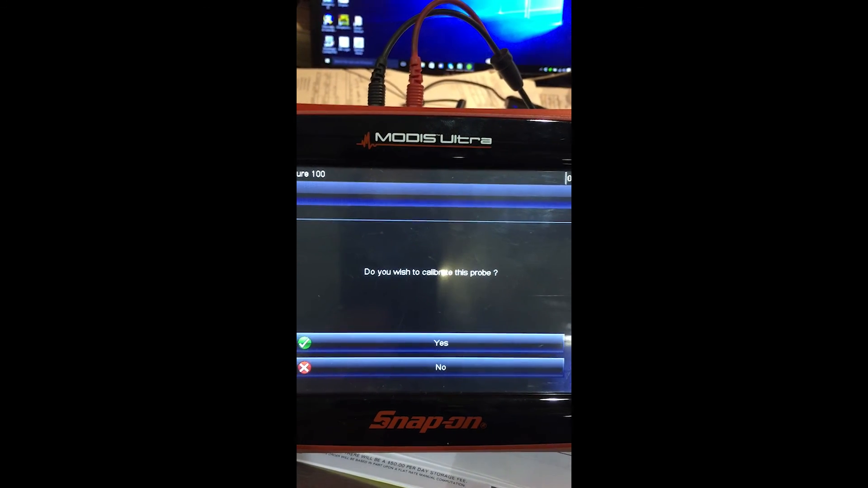
click(440, 346)
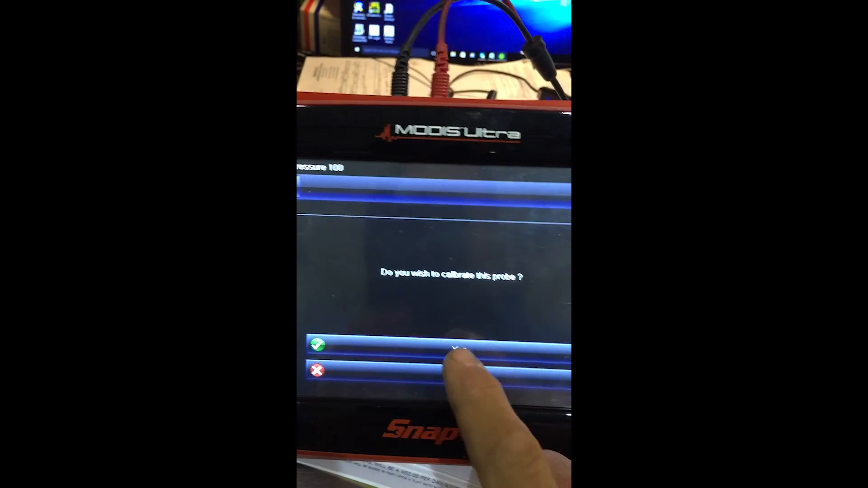